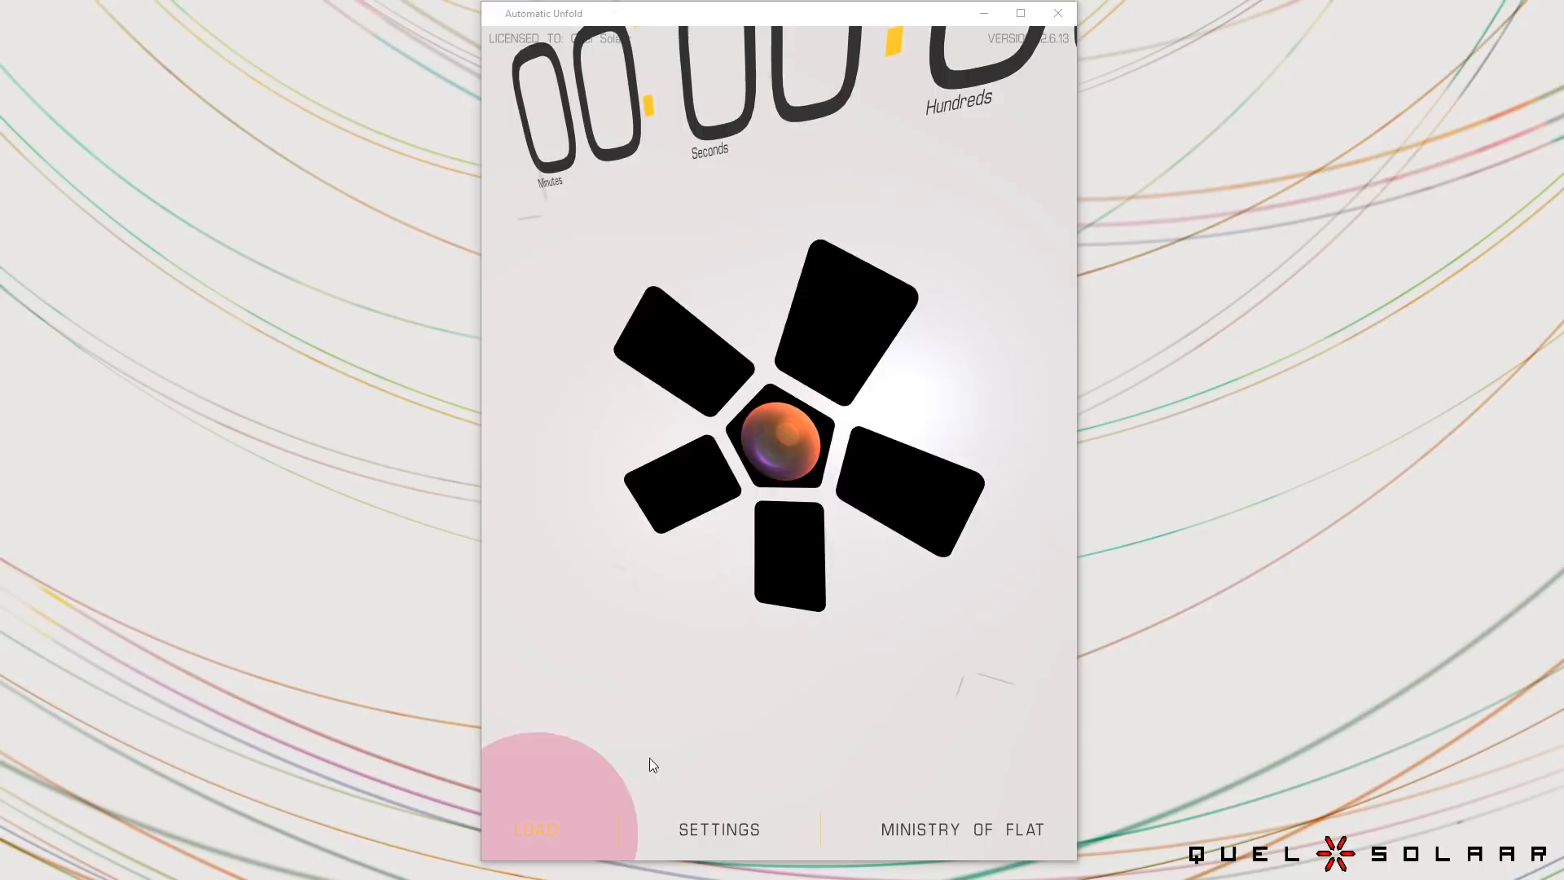
Load the rifle model from the demo folder and let it unwrap with checker shading.
left_click(536, 829)
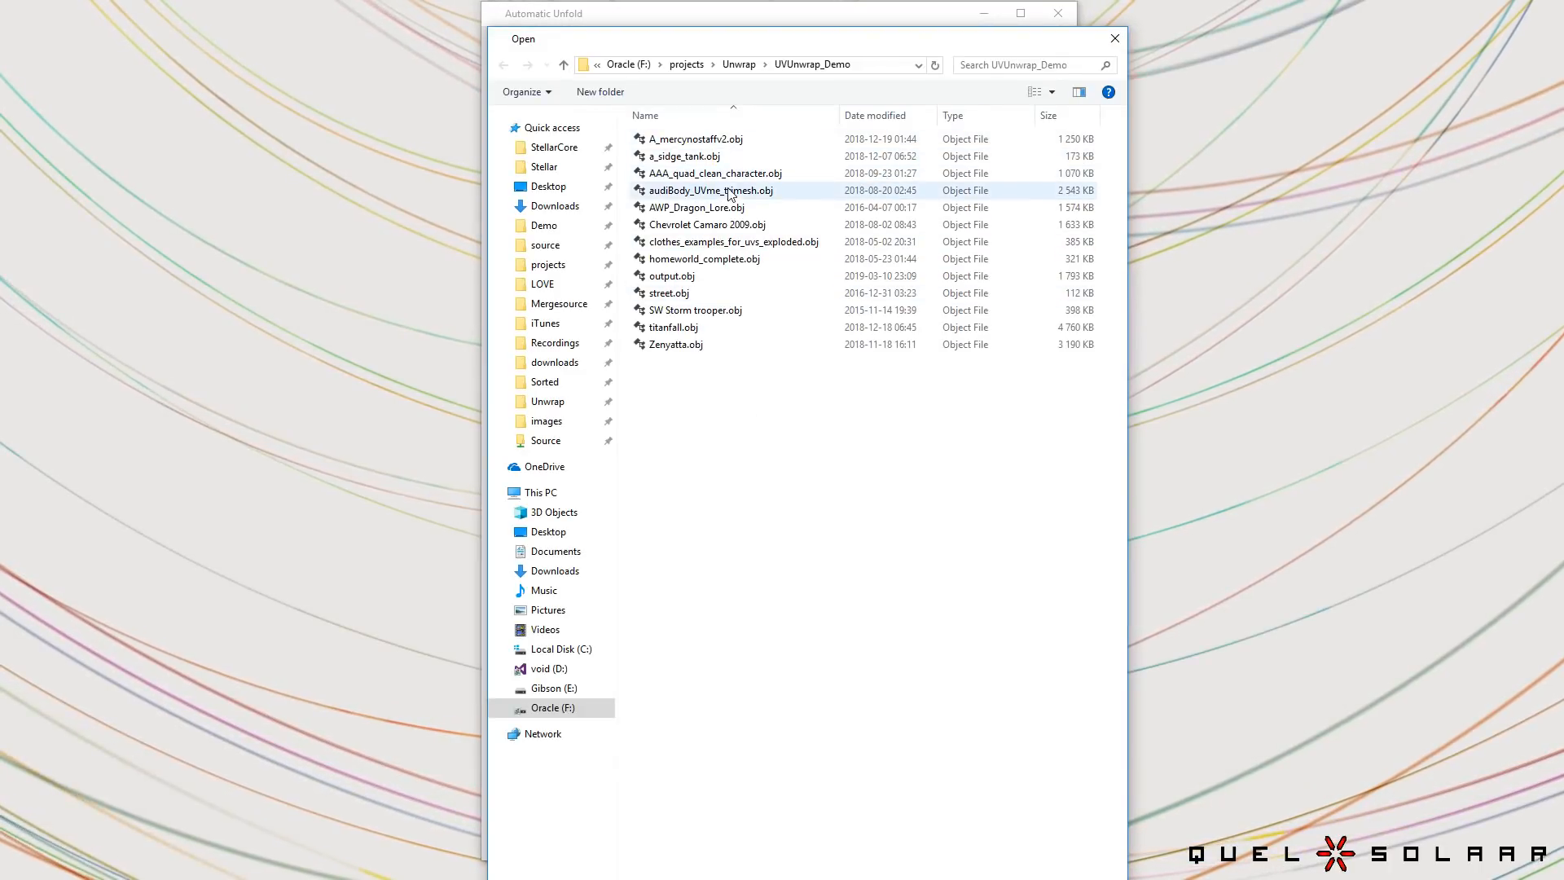
left_click(697, 208)
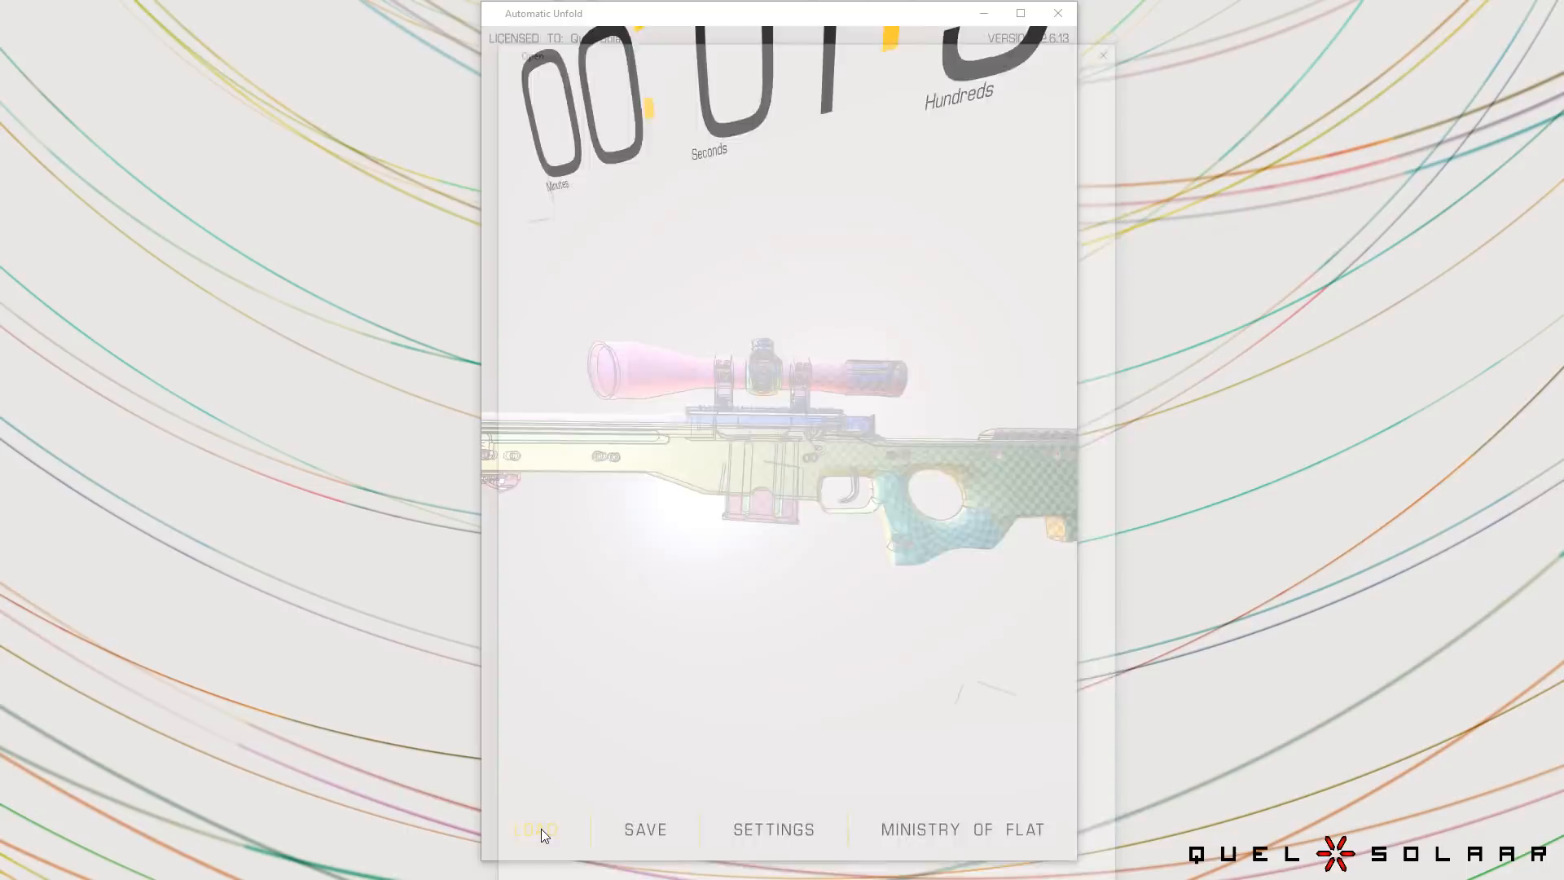
Load titanfall.obj in place of the rifle and let the mech unwrap.
left_click(536, 829)
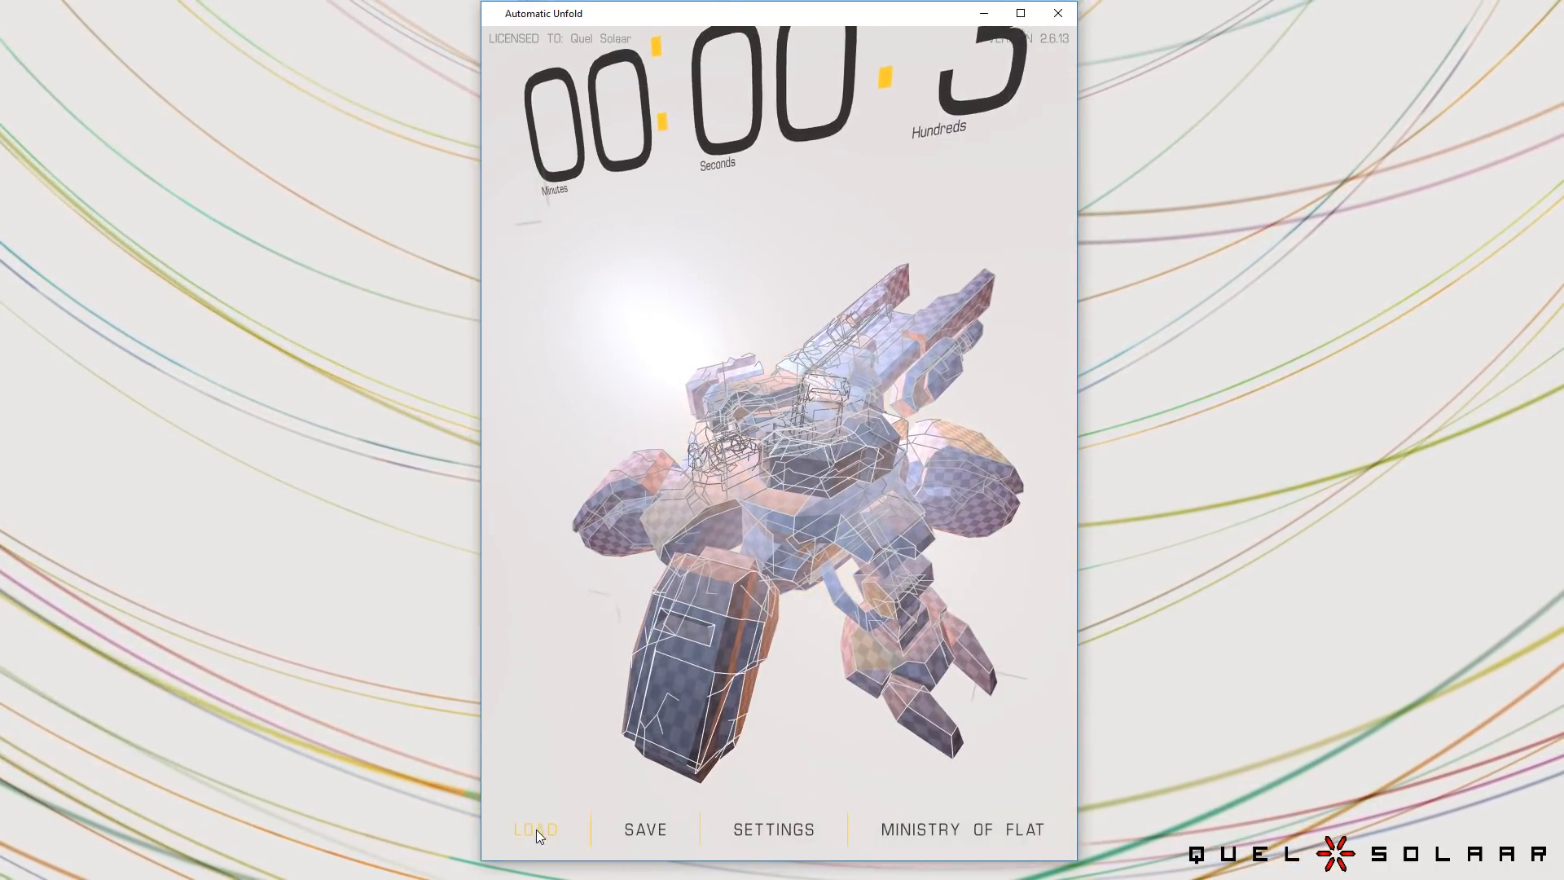
Load the spaceship OBJ from the demo folder and unwrap its hull.
left_click(535, 829)
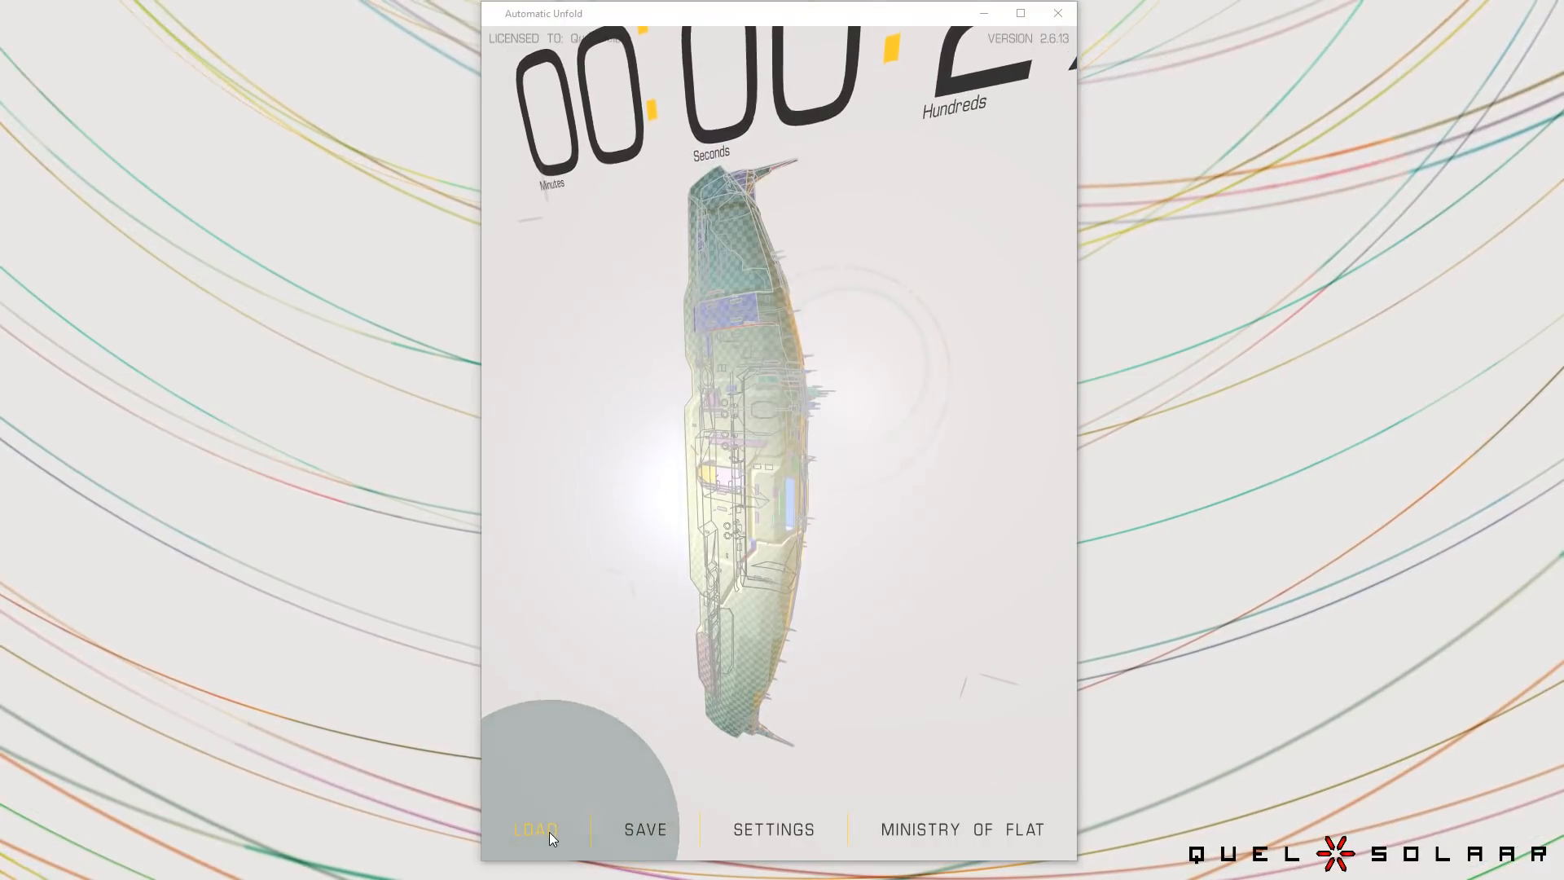
Unwrap clothes_examples_for_uvs_exploded.obj, then bring up the file chooser again.
left_click(536, 829)
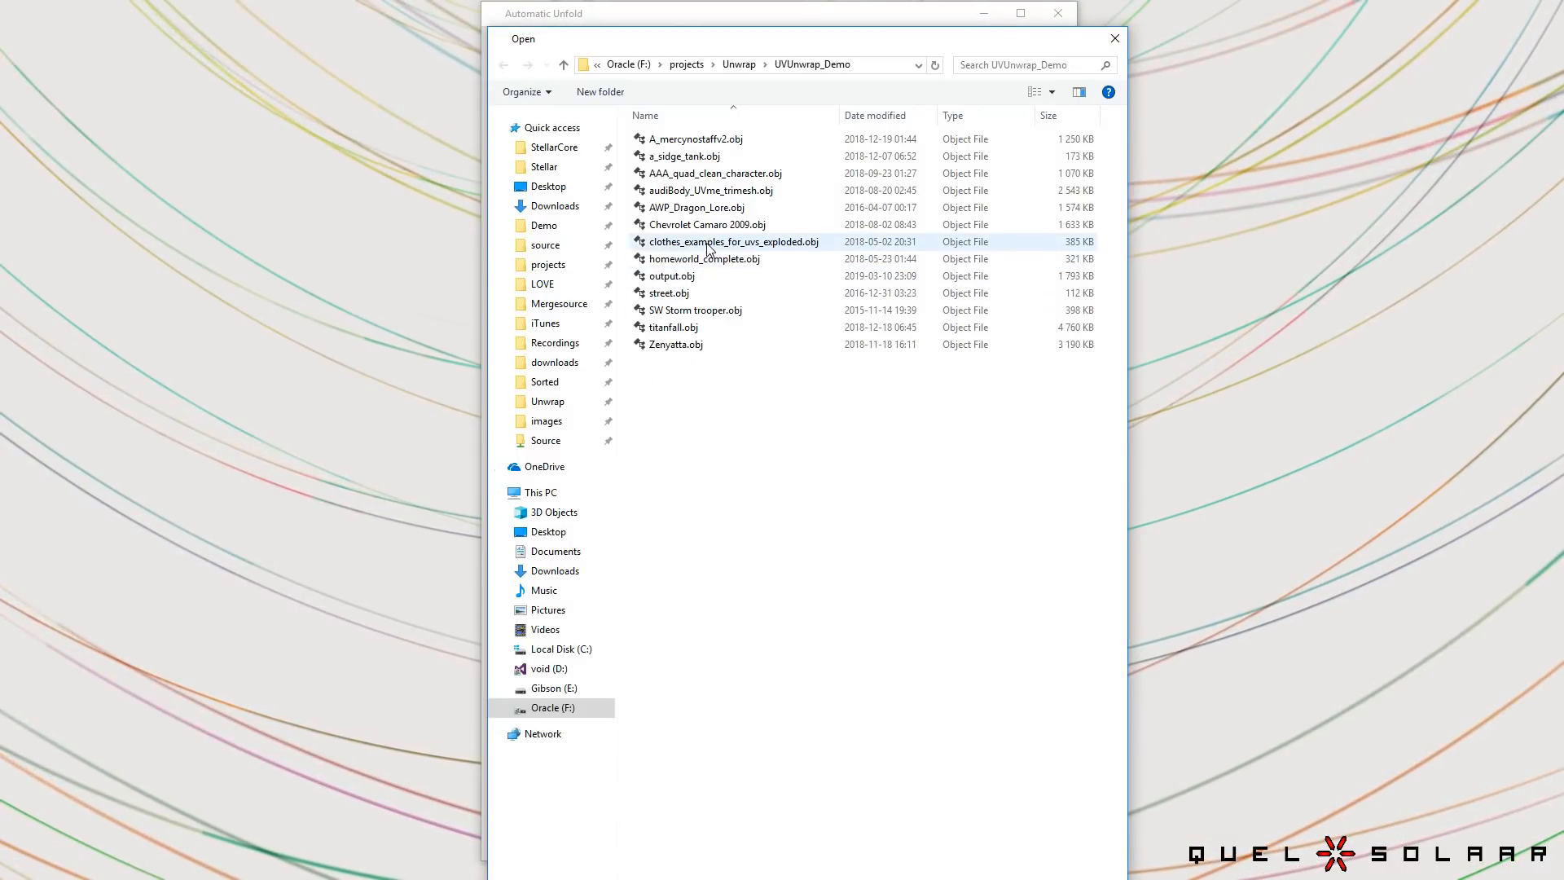
left_click(708, 225)
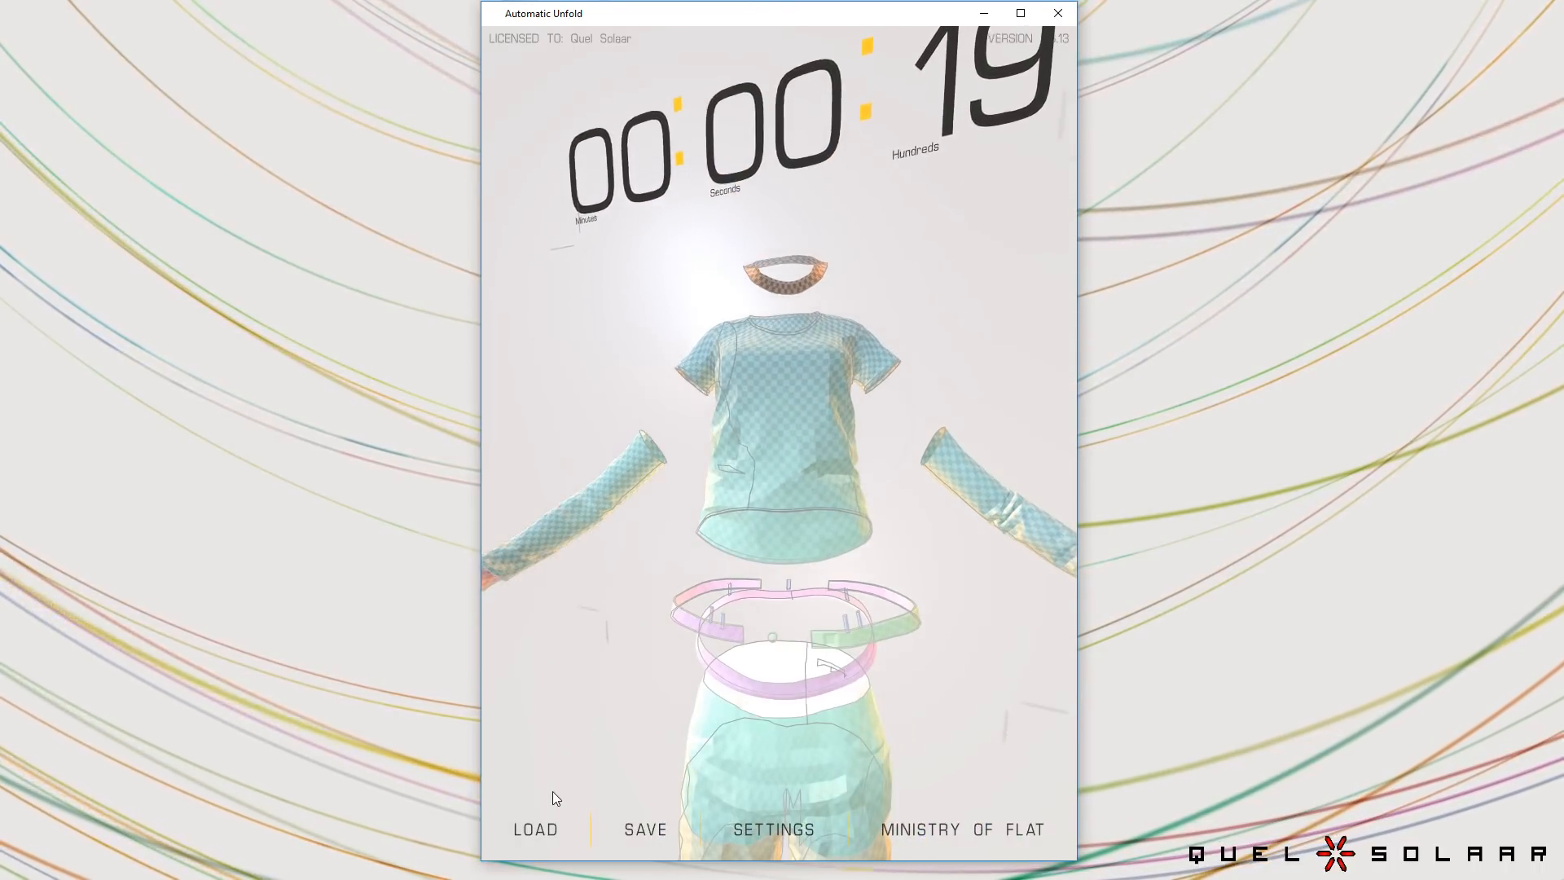
left_click(534, 829)
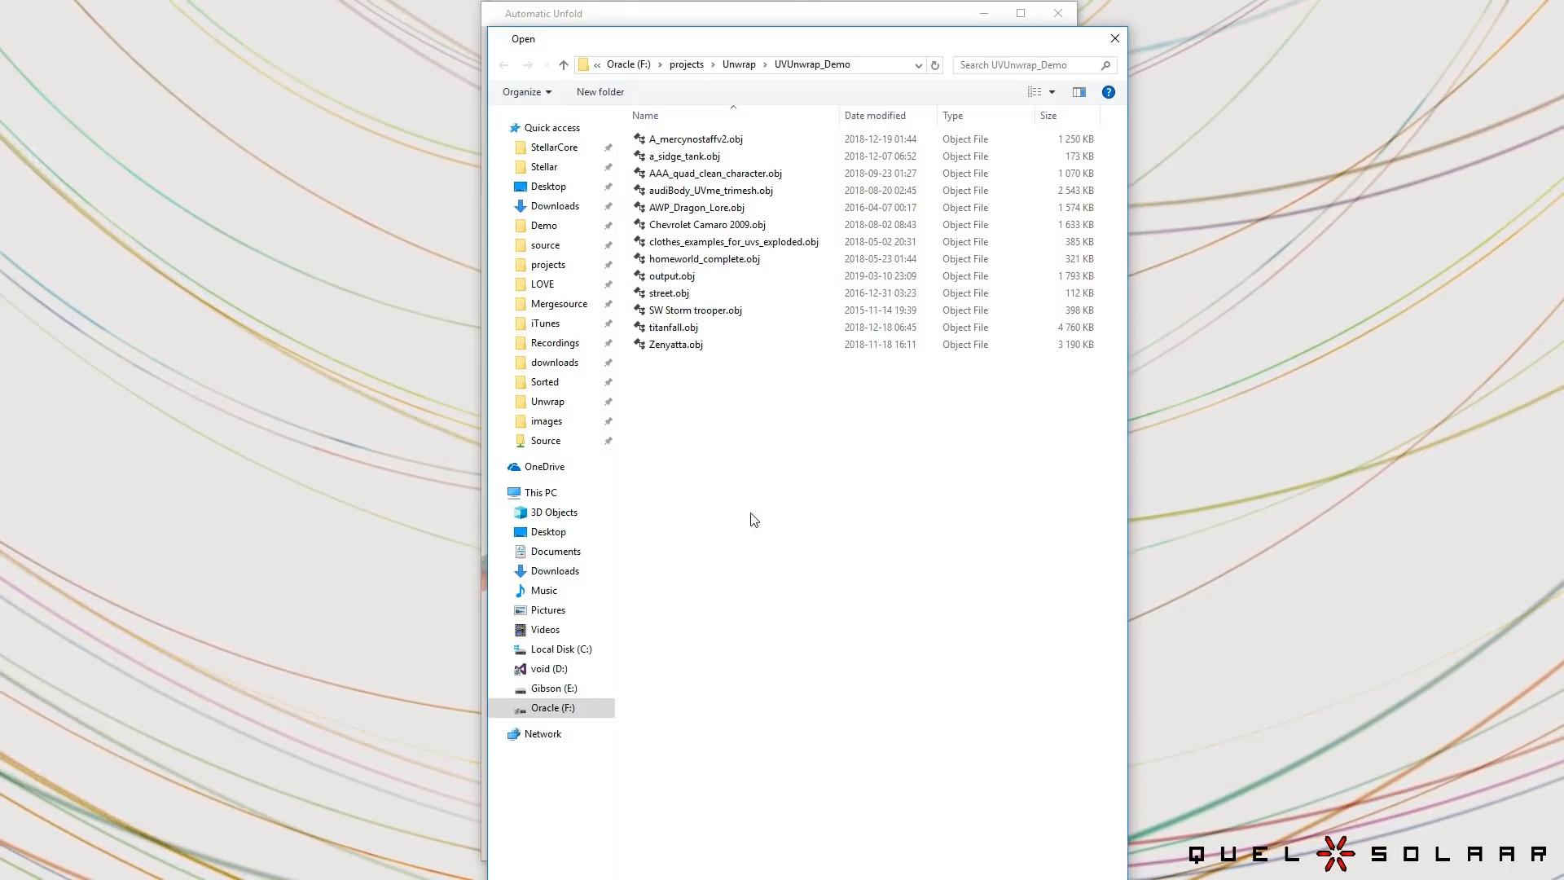
Load and unwrap the T-pose humanoid character OBJ.
left_click(733, 241)
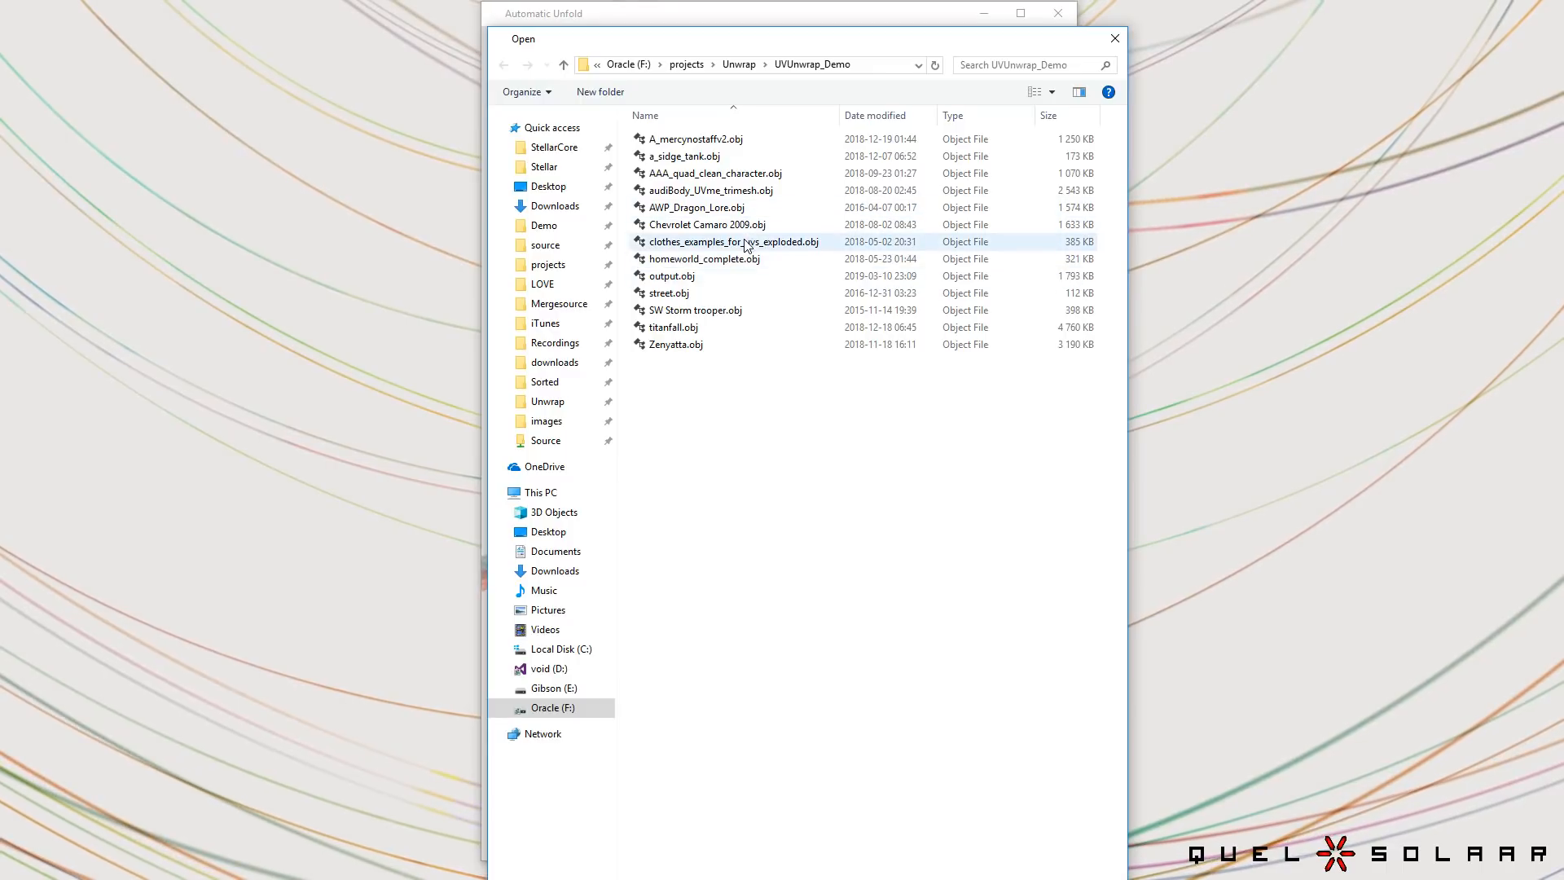
double_click(734, 241)
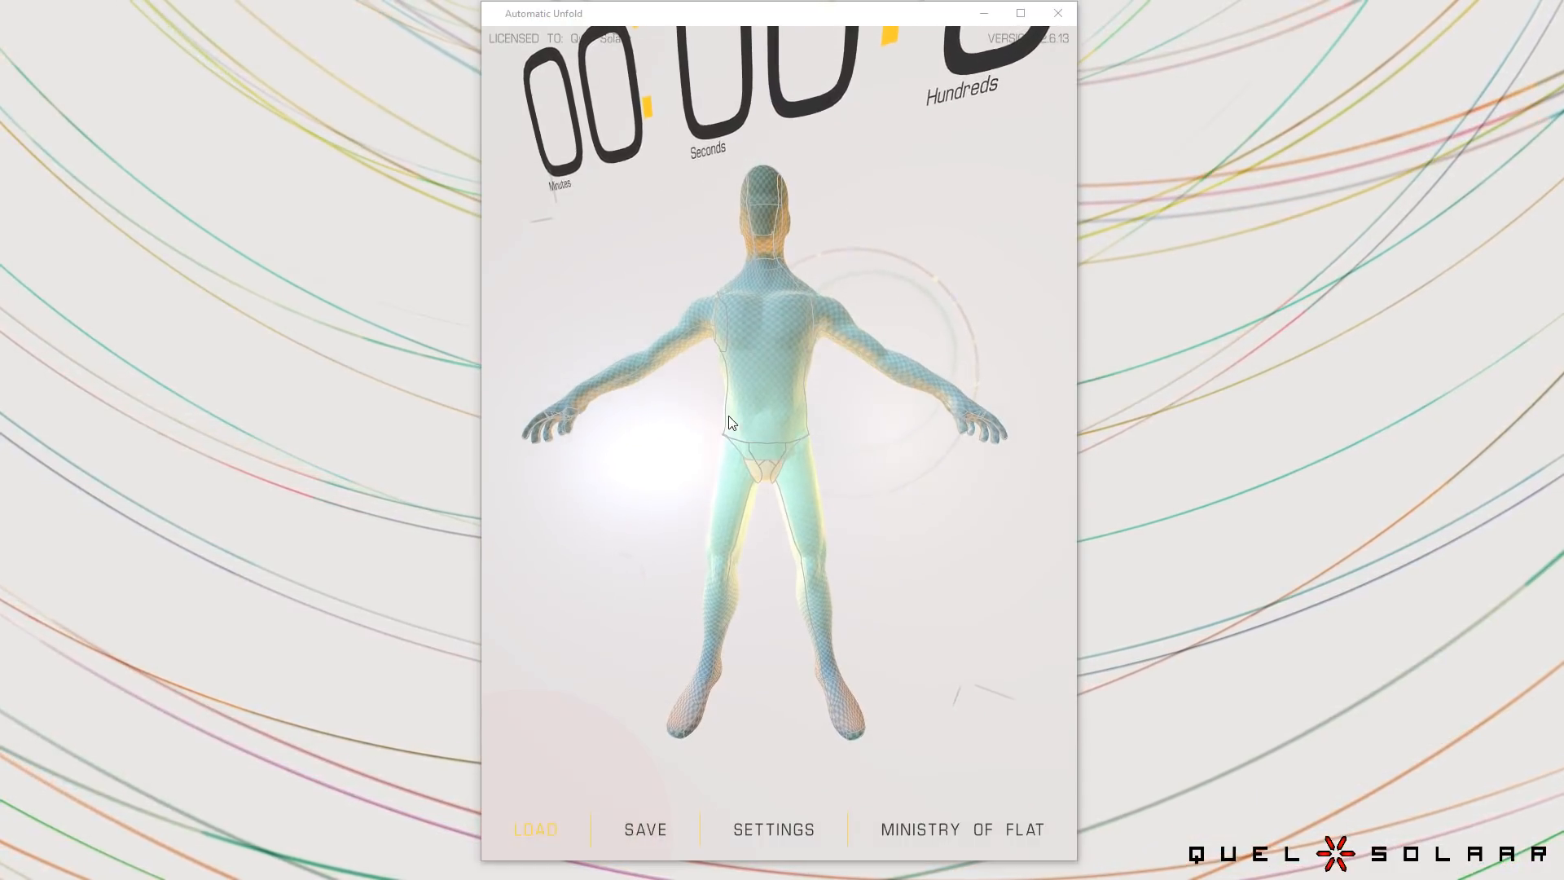
Load the winged character OBJ and let the unwrap finish at 00:02:29.
left_click(533, 829)
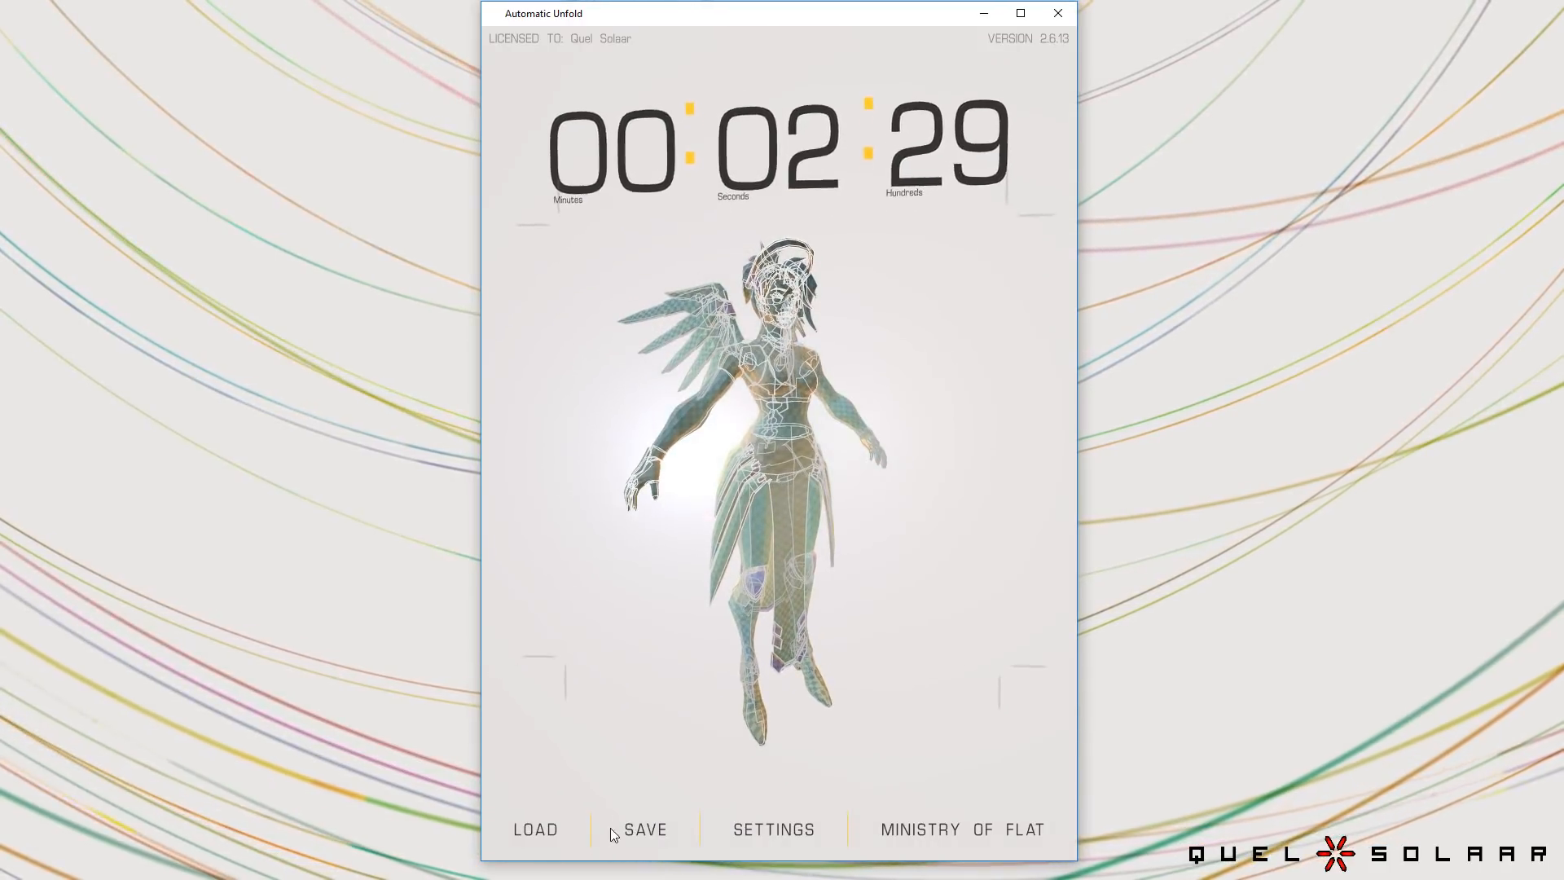
Load and unwrap the sports car OBJ, then bring up the file chooser again.
left_click(533, 829)
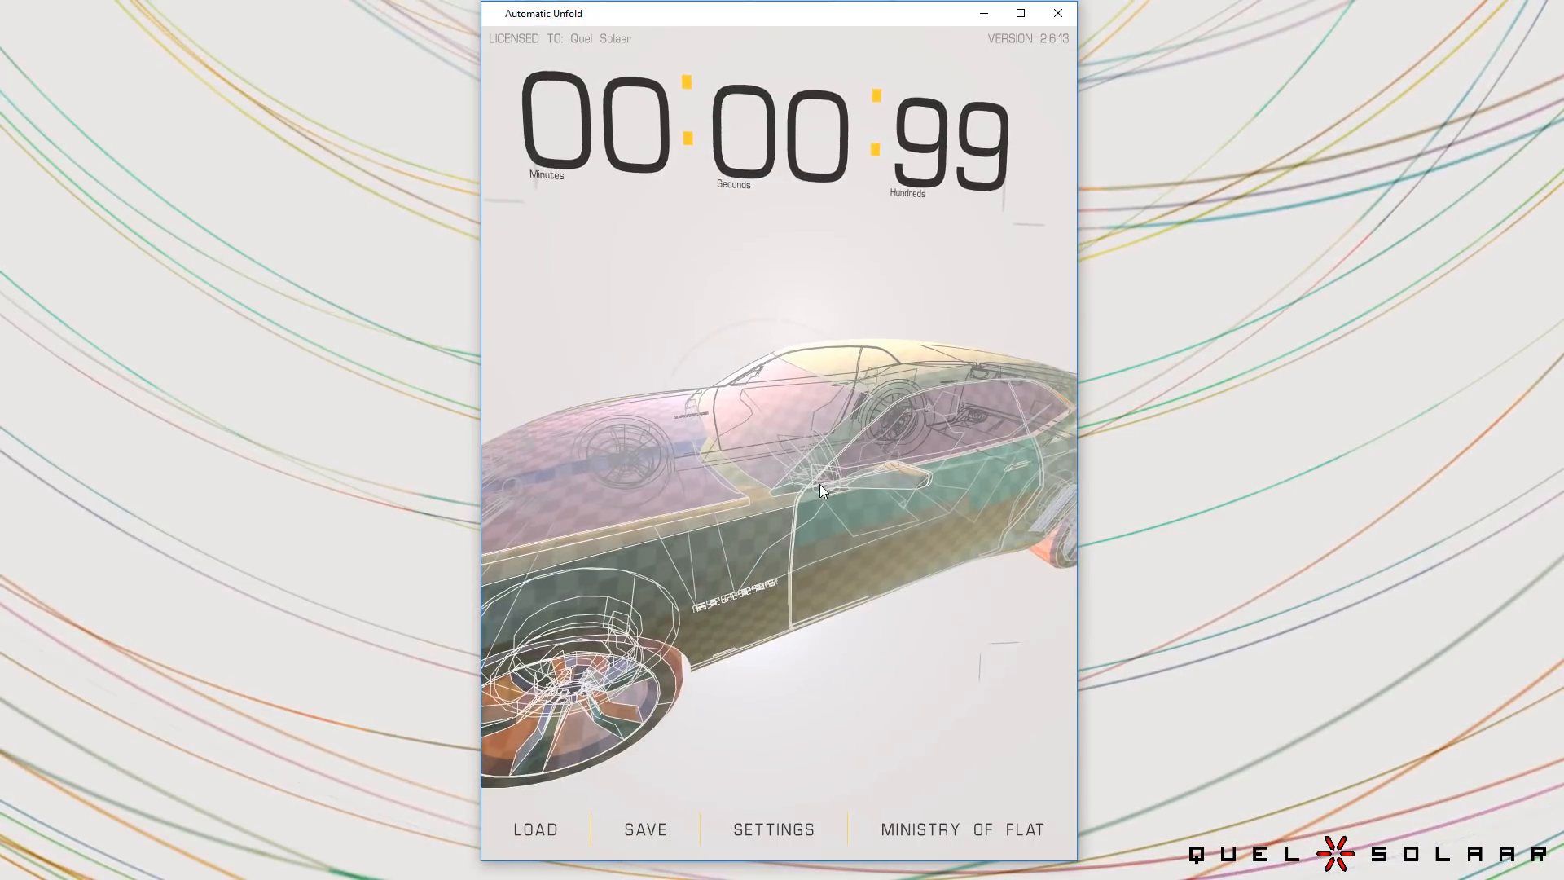
left_click(535, 830)
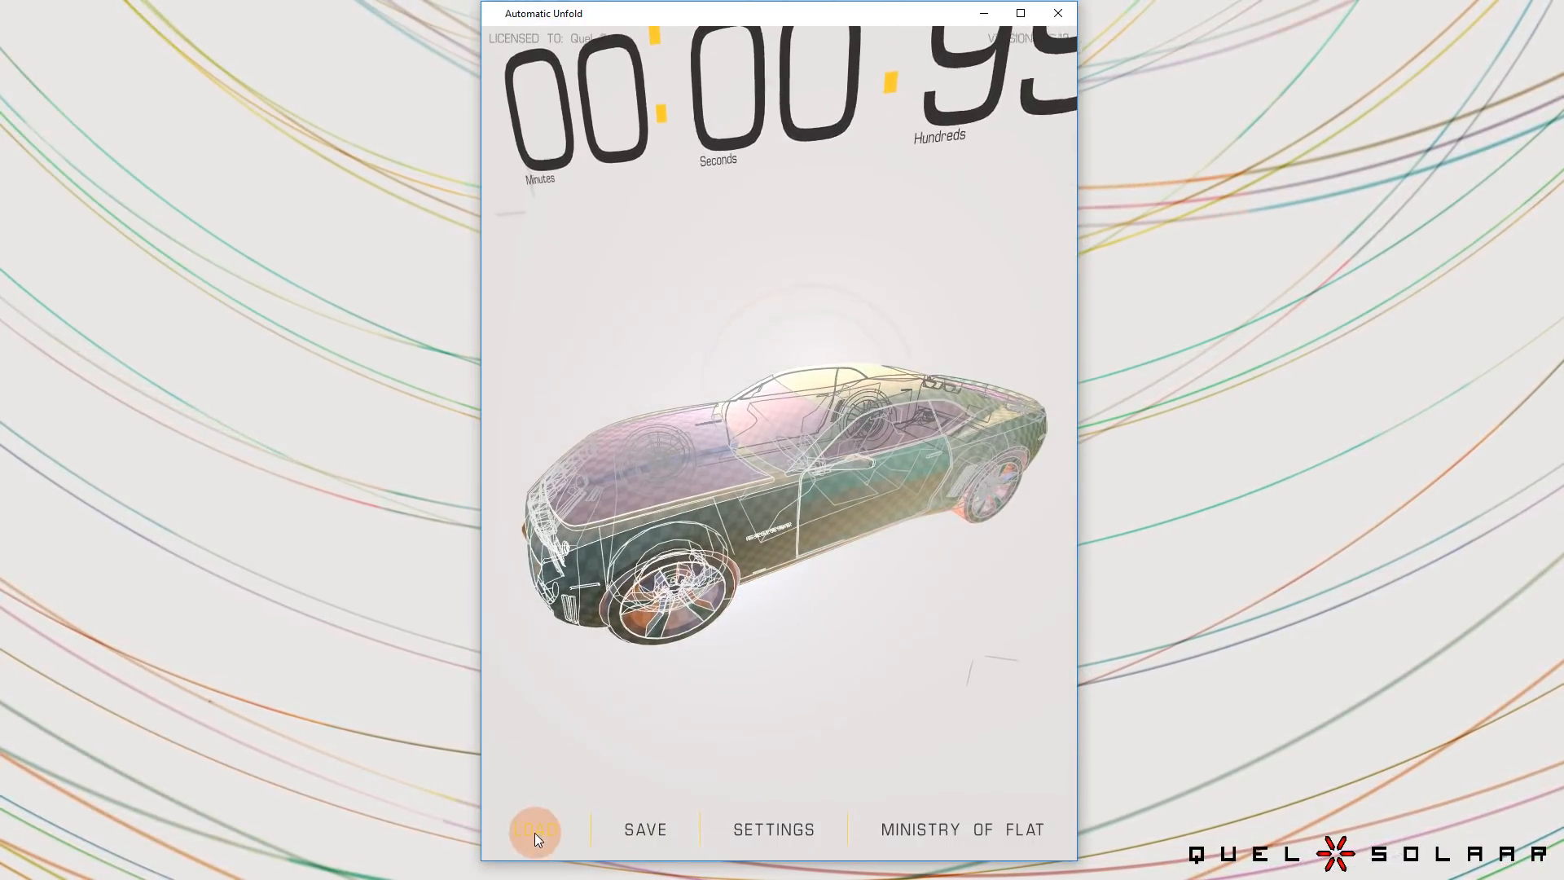
Open street.obj and unwrap it, with the timer reading 00:00:26.
left_click(534, 830)
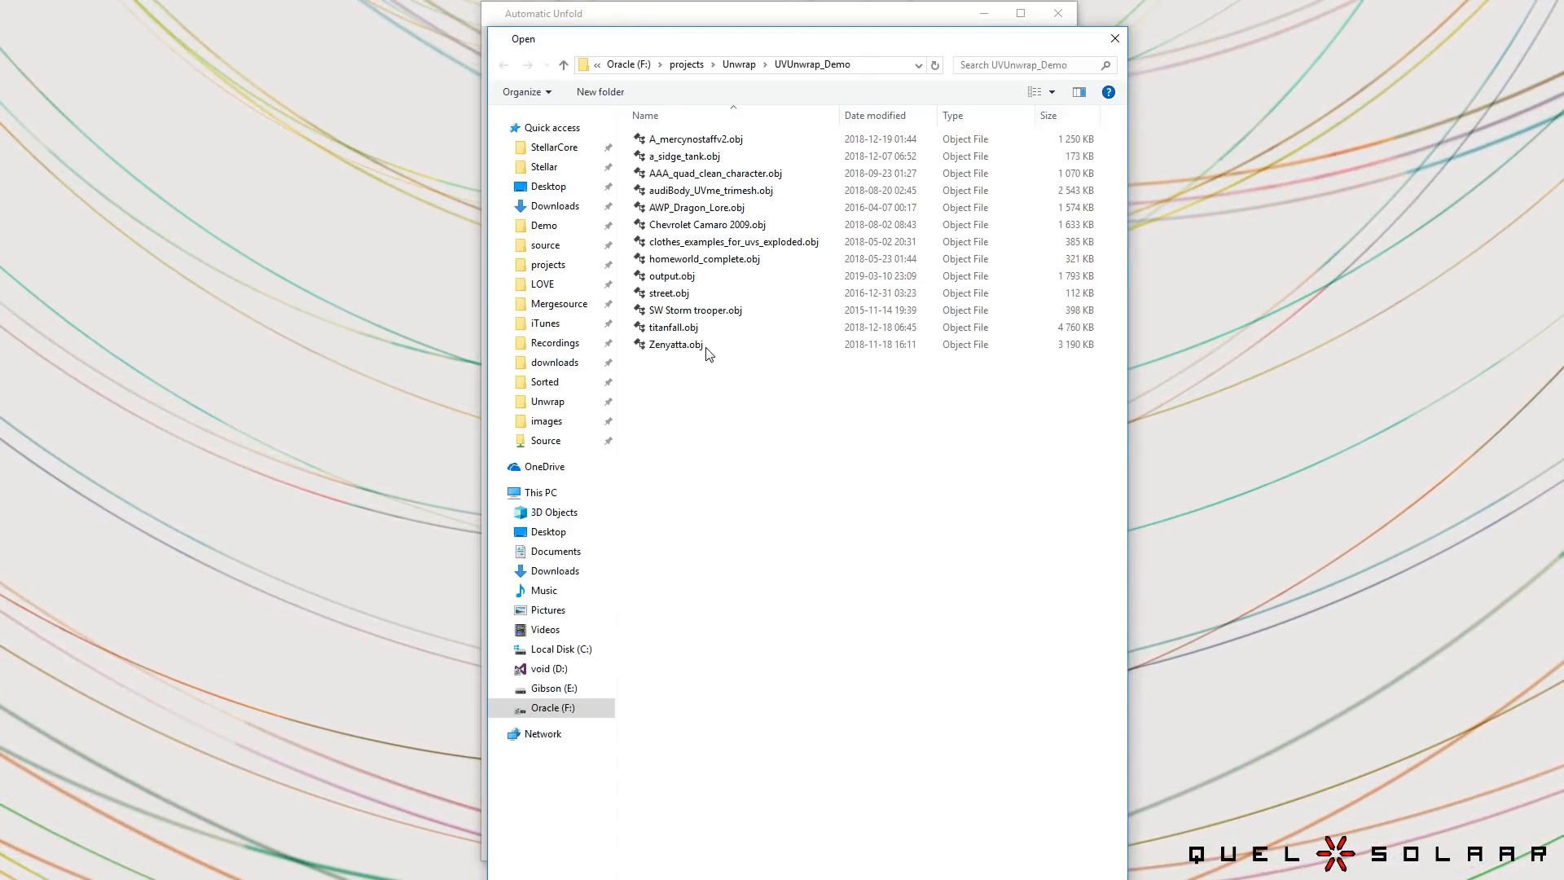
double_click(708, 223)
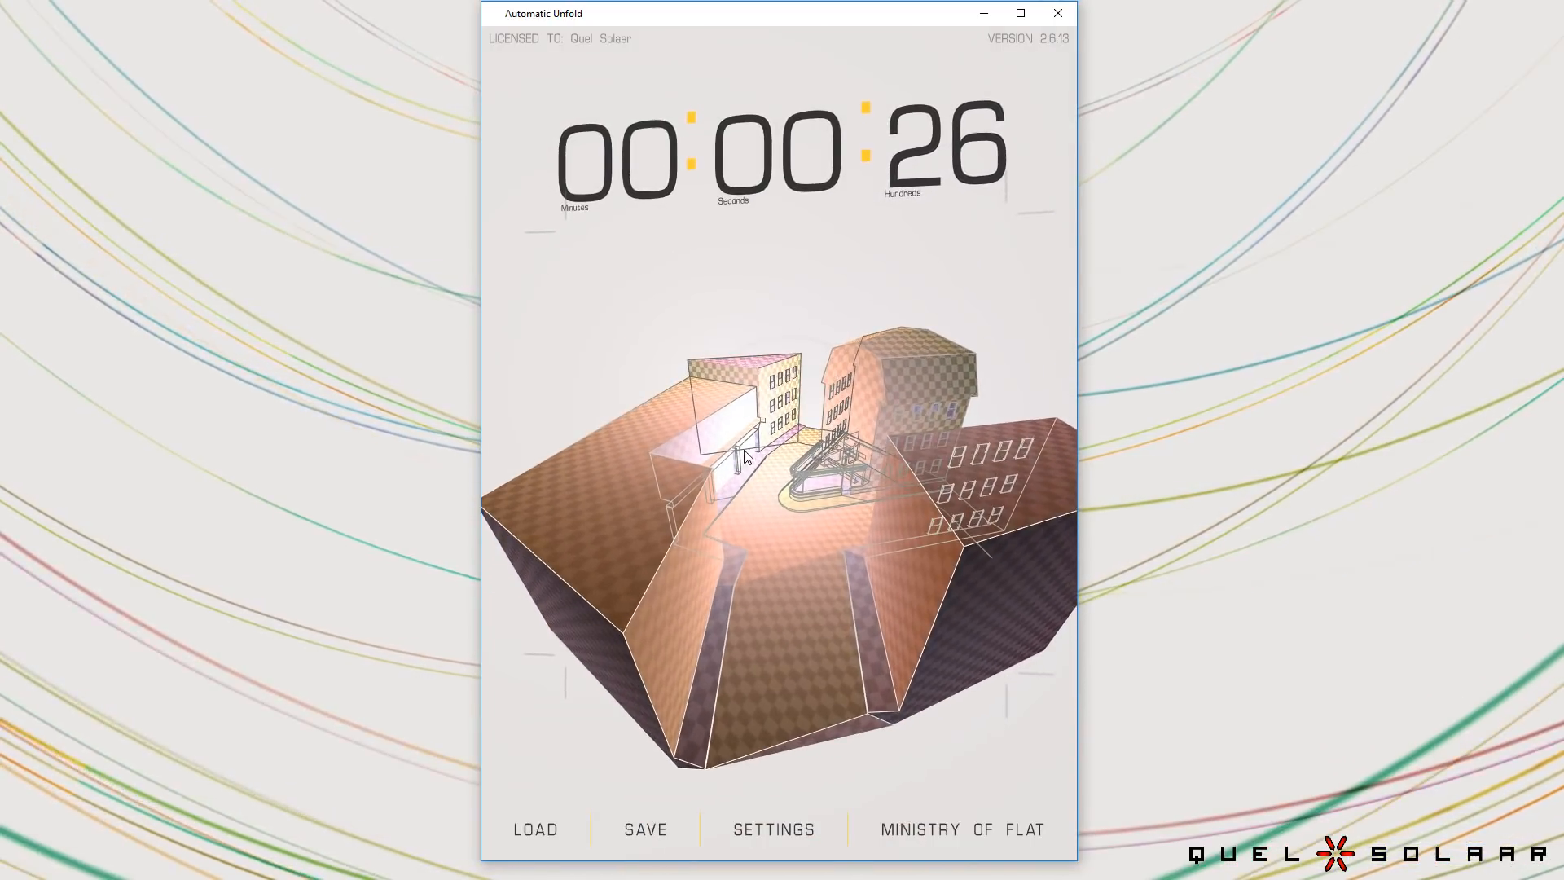
Open the unwrap settings and toggle the Use normal option.
left_click(774, 830)
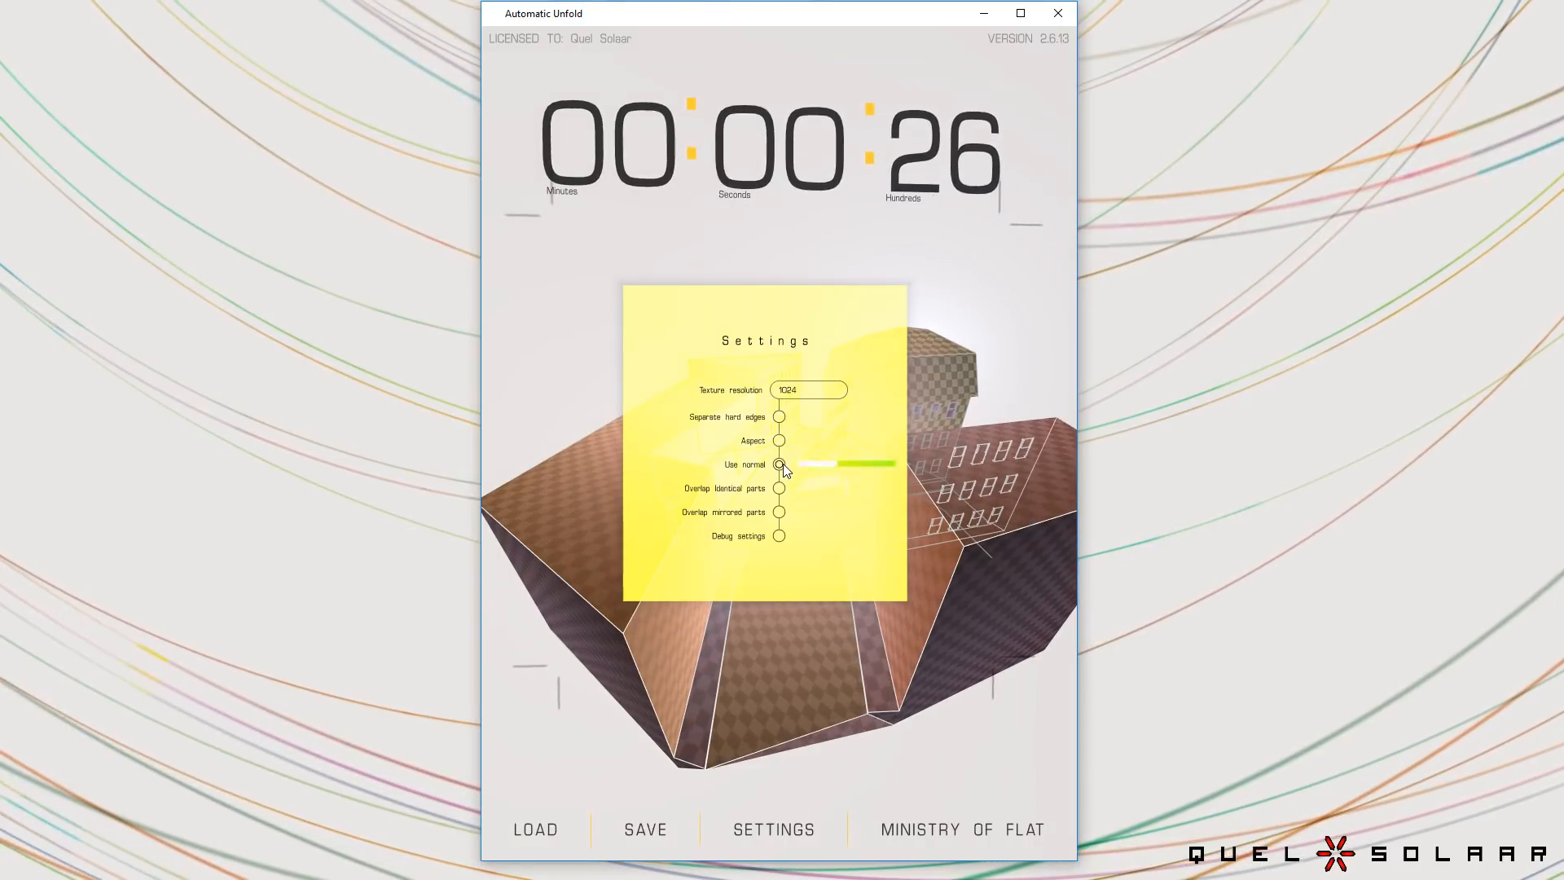
left_click(779, 463)
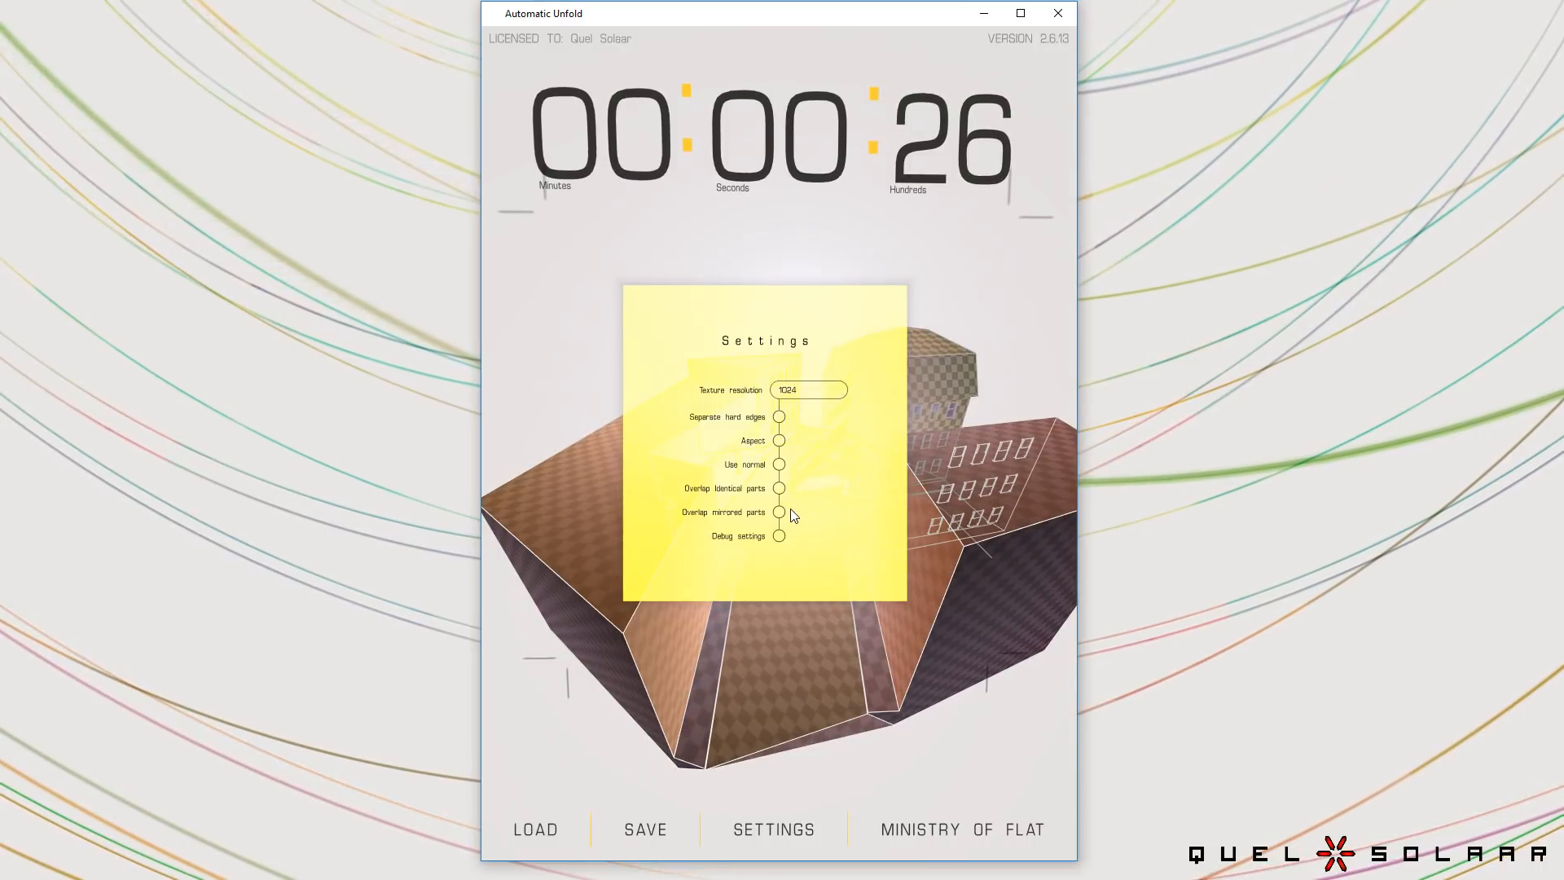
mouse_move(815, 520)
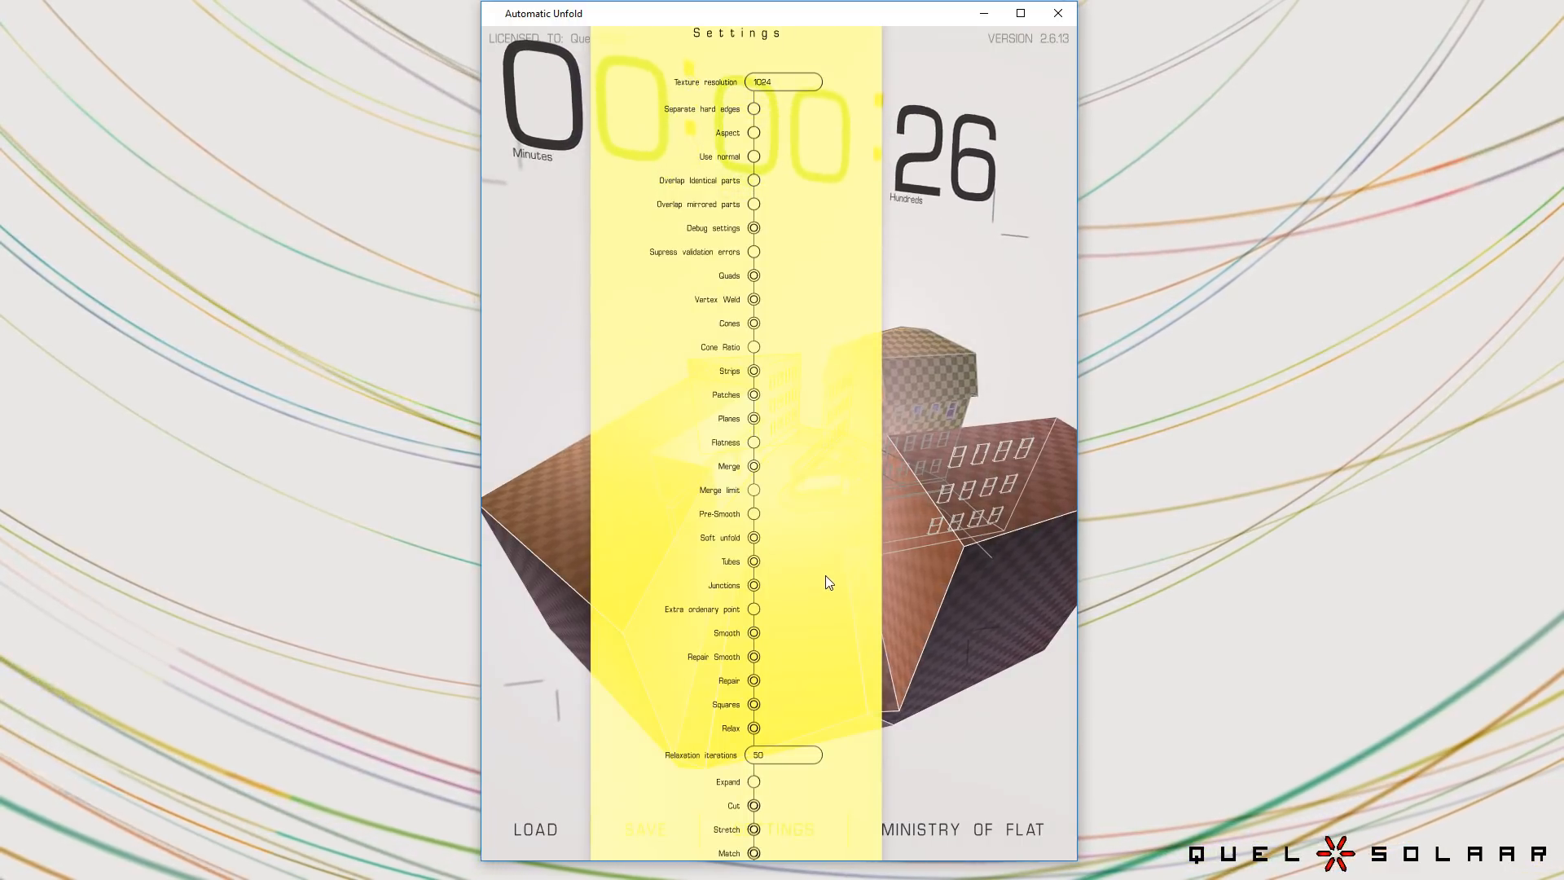
mouse_move(822, 548)
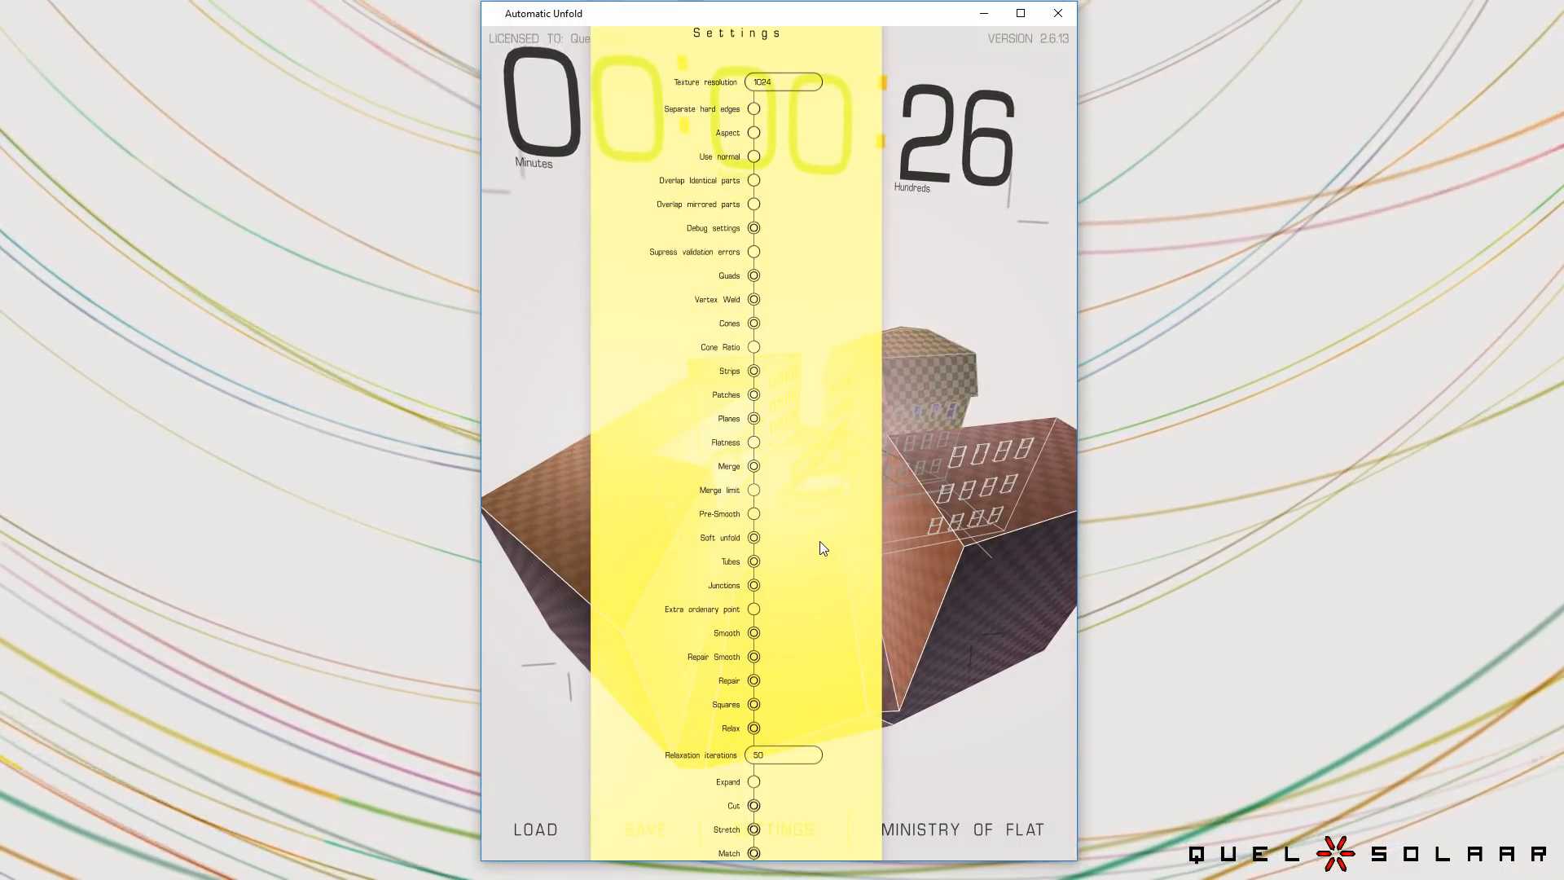
mouse_move(826, 541)
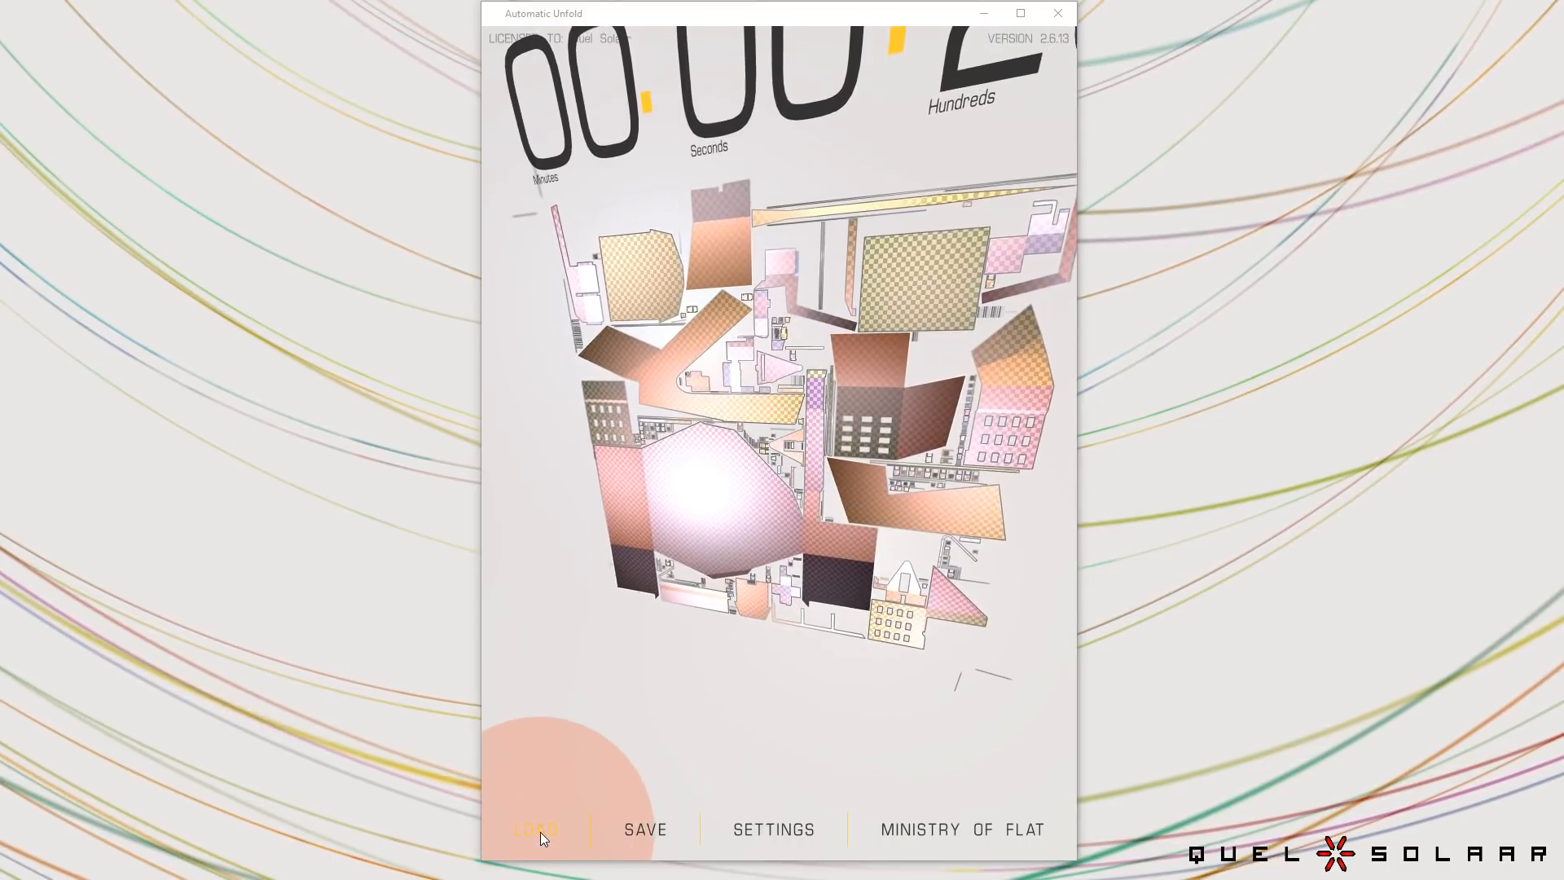
Load titanfall.obj to replace the street model.
left_click(533, 830)
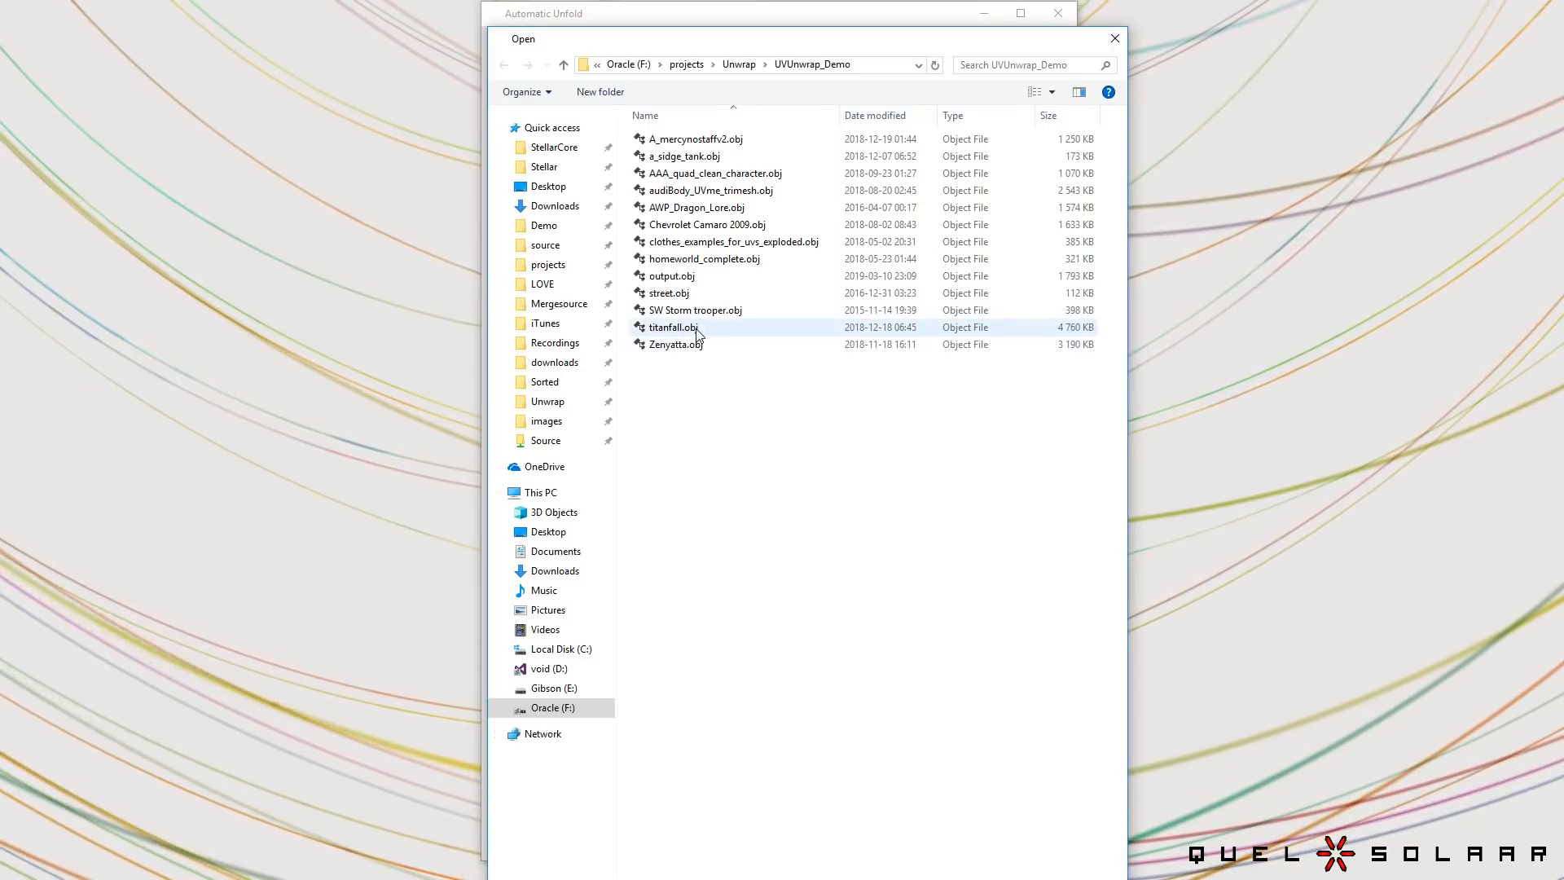
double_click(672, 328)
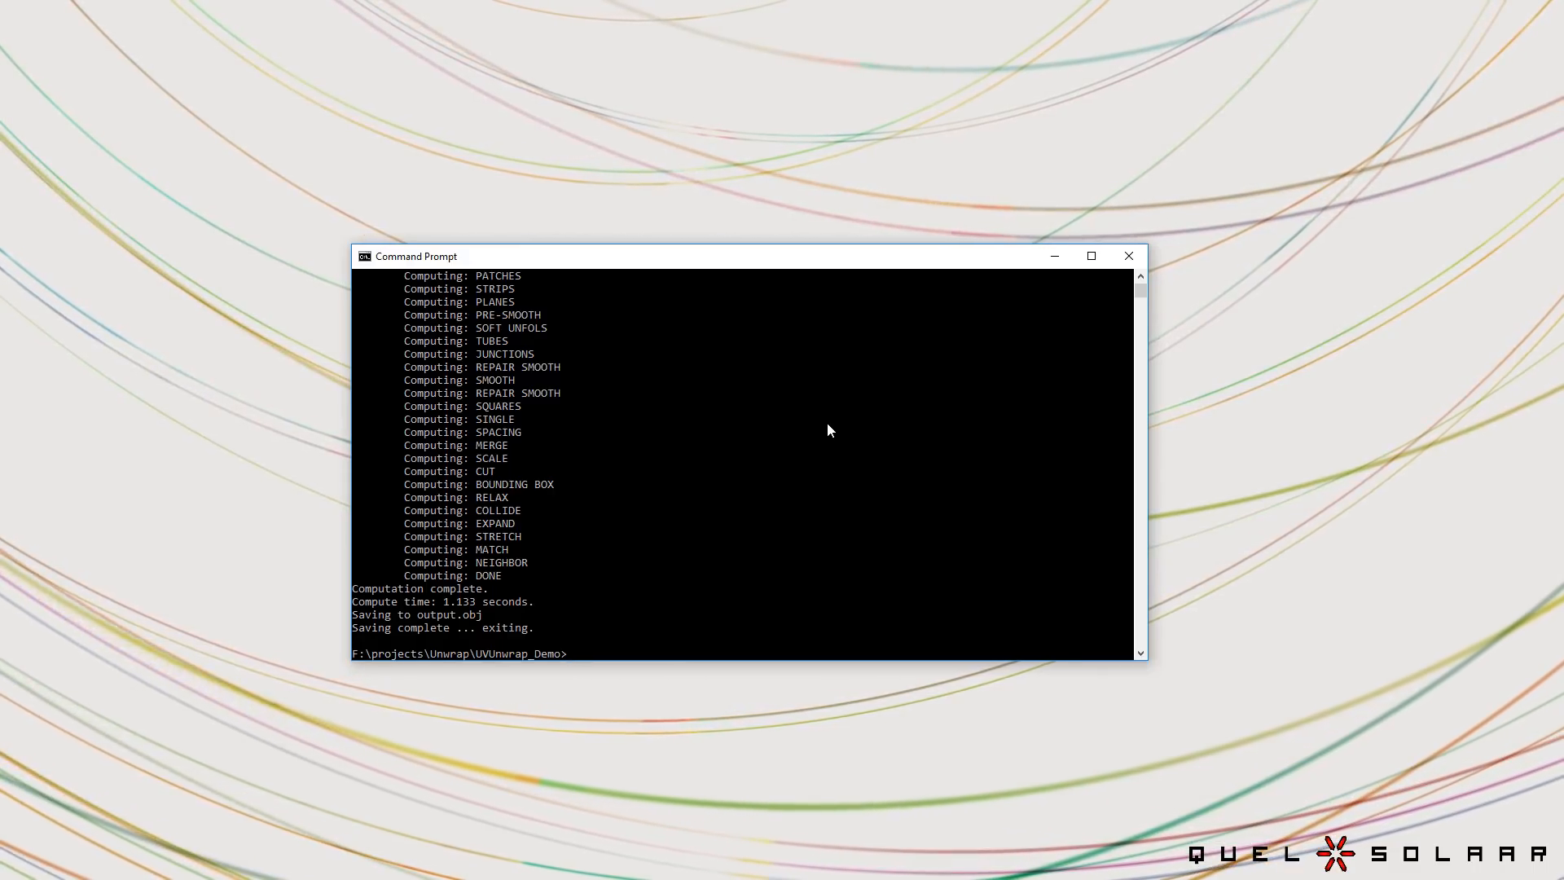
Unwrap AWP_Dragon_Lore.obj into output.obj with UnWrapConsole.exe, then scroll through the listed options.
type("UnWrapConsole.exe AWP_Dragon_Lore.obj output.obj")
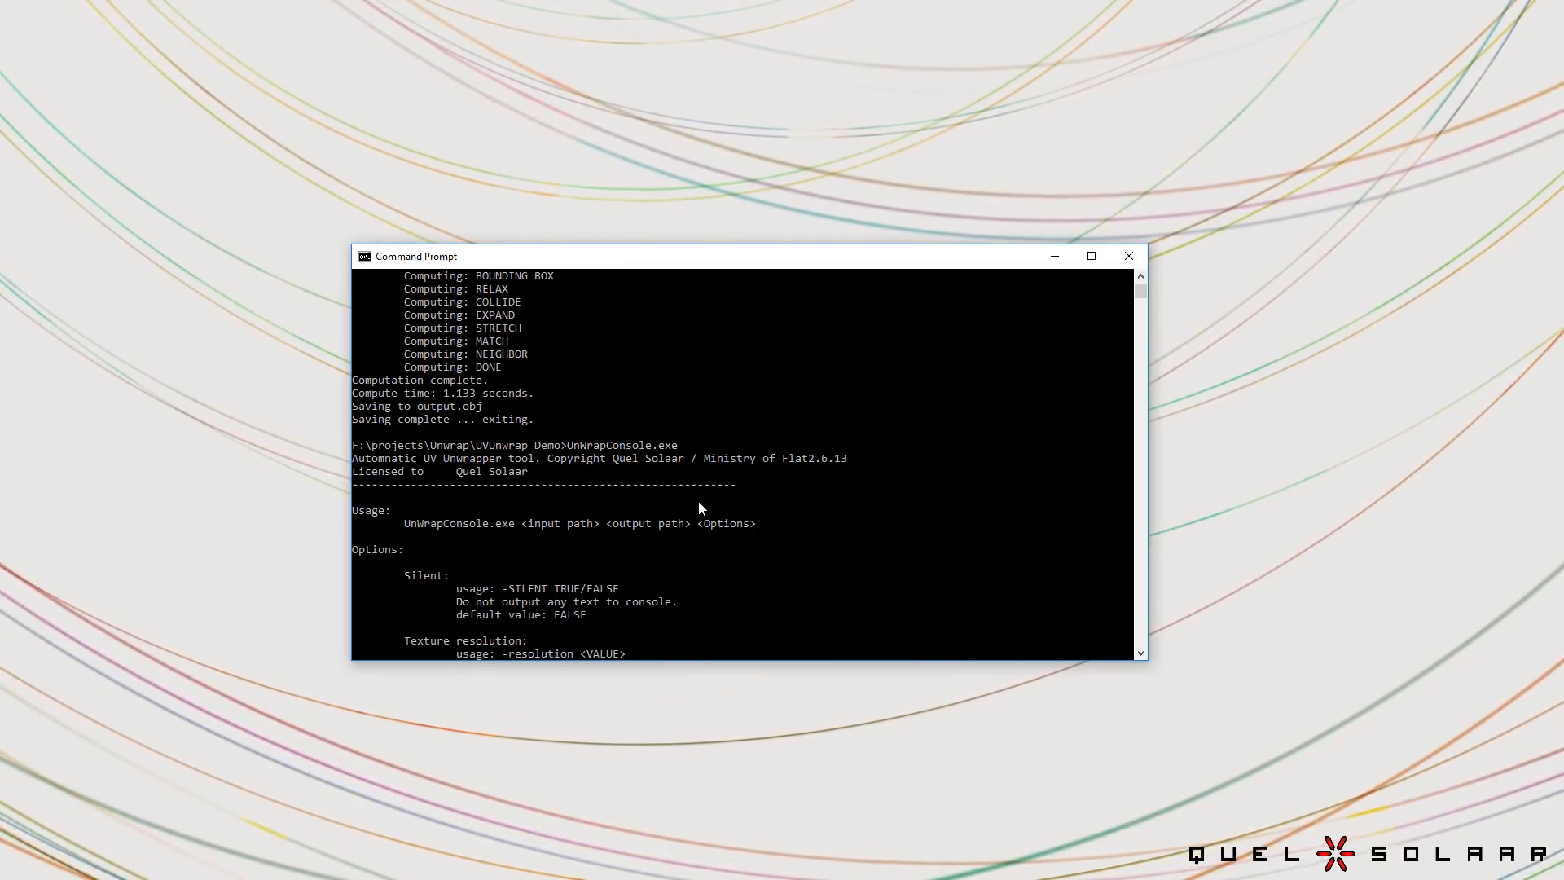
scroll("down", 3)
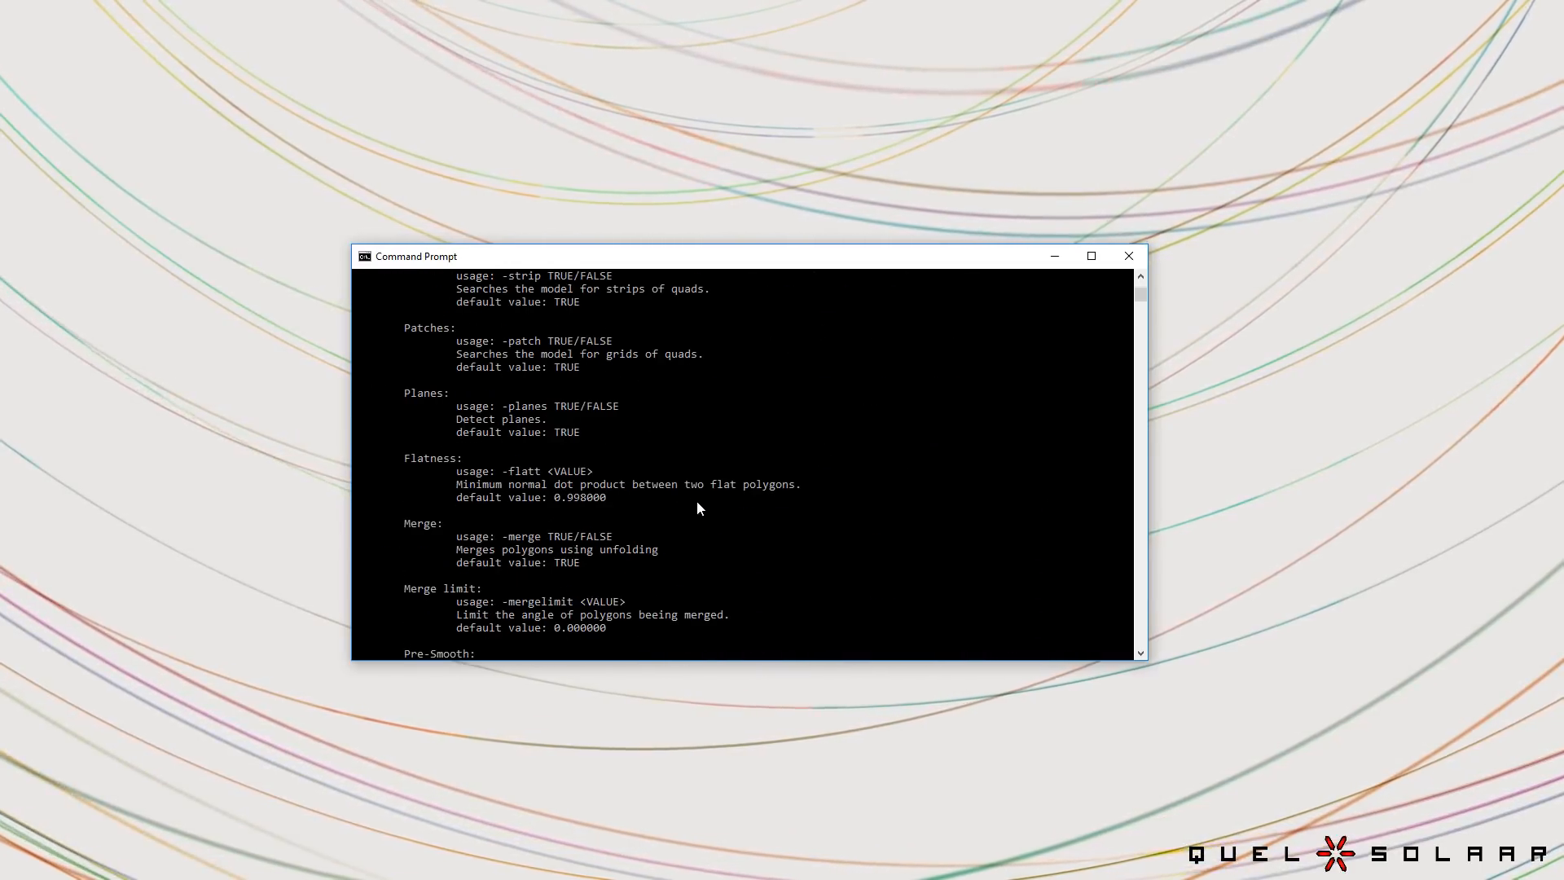